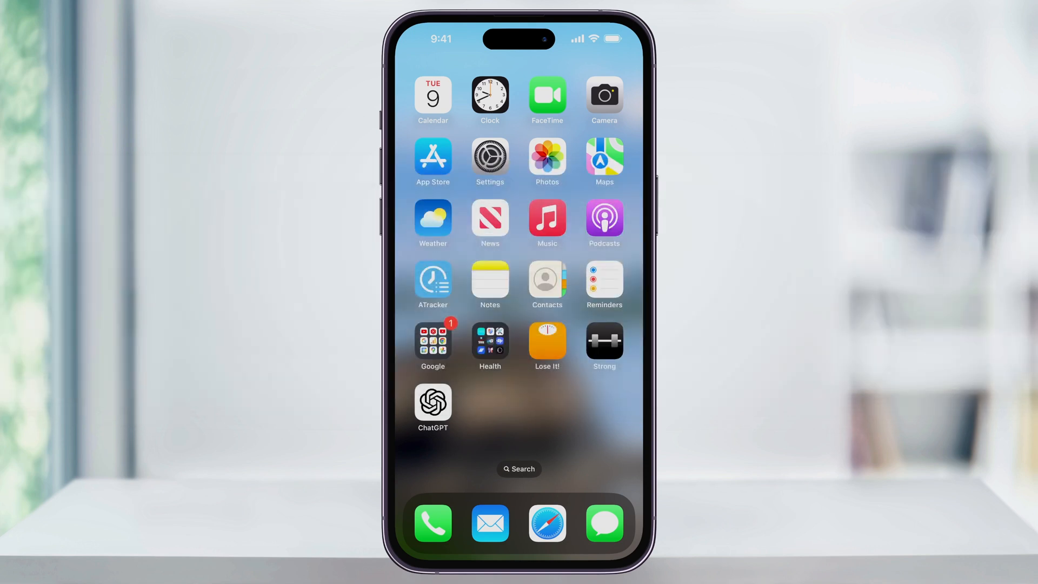
Step: Launch the Settings app from the iPhone Home Screen
{"action": "left_click", "coordinate": [490, 162]}
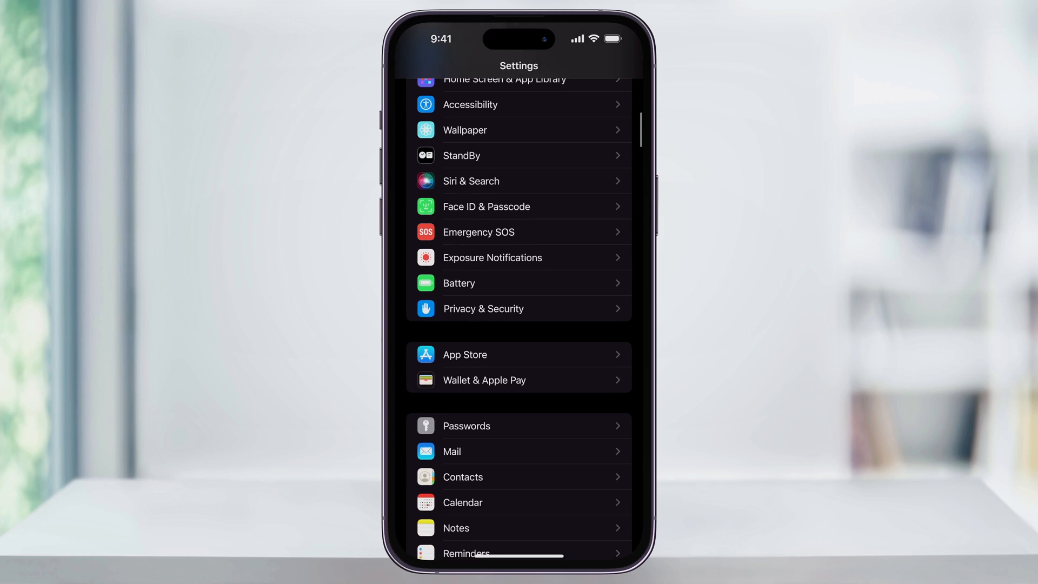
Step: Scroll down the Settings list toward the apps section to reach Safari
{"action": "scroll", "scroll_direction": "down", "scroll_amount": 3}
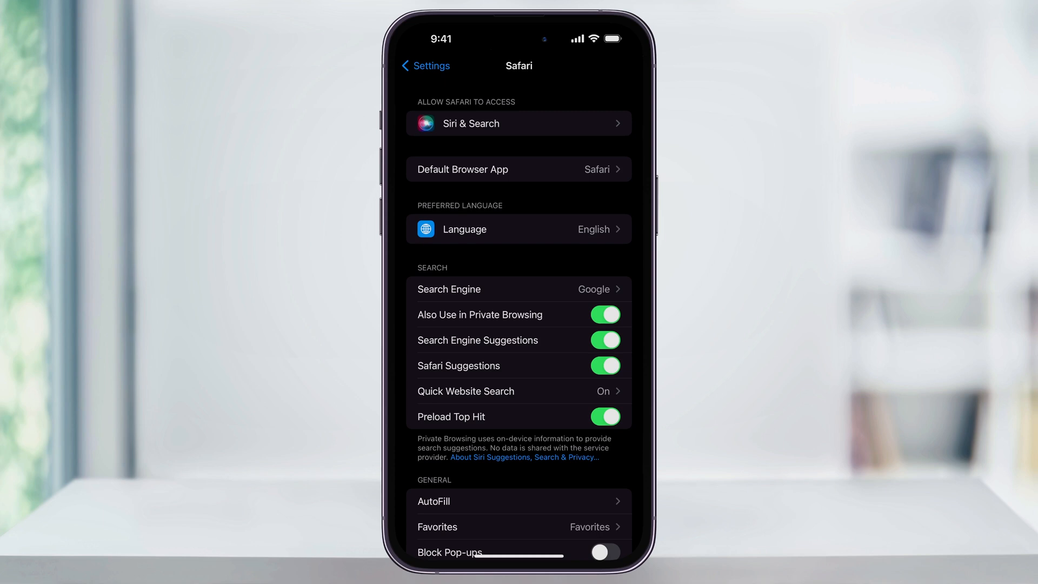
{"action": "scroll", "scroll_direction": "down", "scroll_amount": 3}
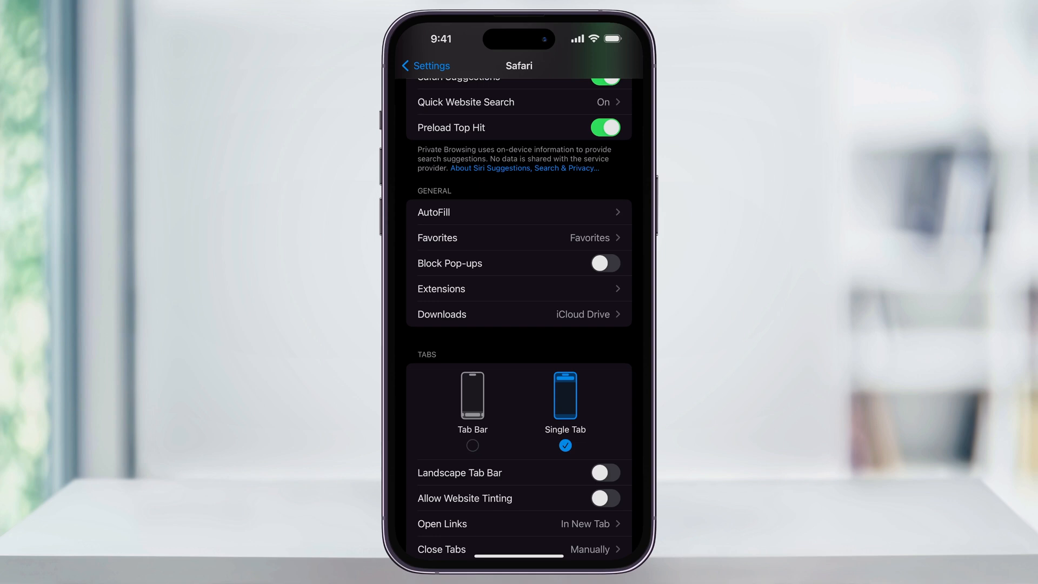
Step: Switch on the Block Pop-ups toggle in Safari's settings
{"action": "left_click", "coordinate": [604, 262]}
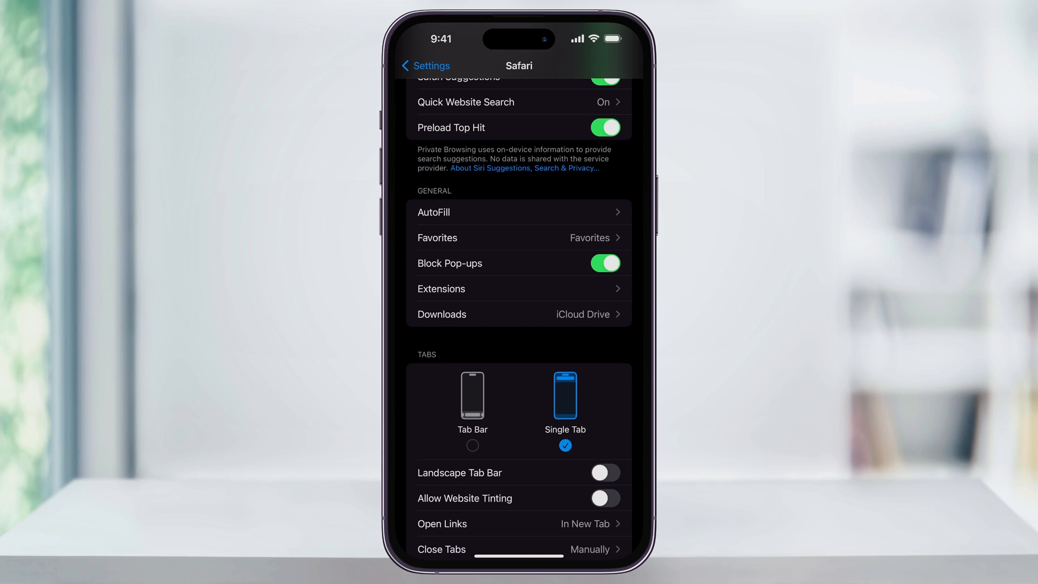
{"action": "left_click", "coordinate": [604, 262]}
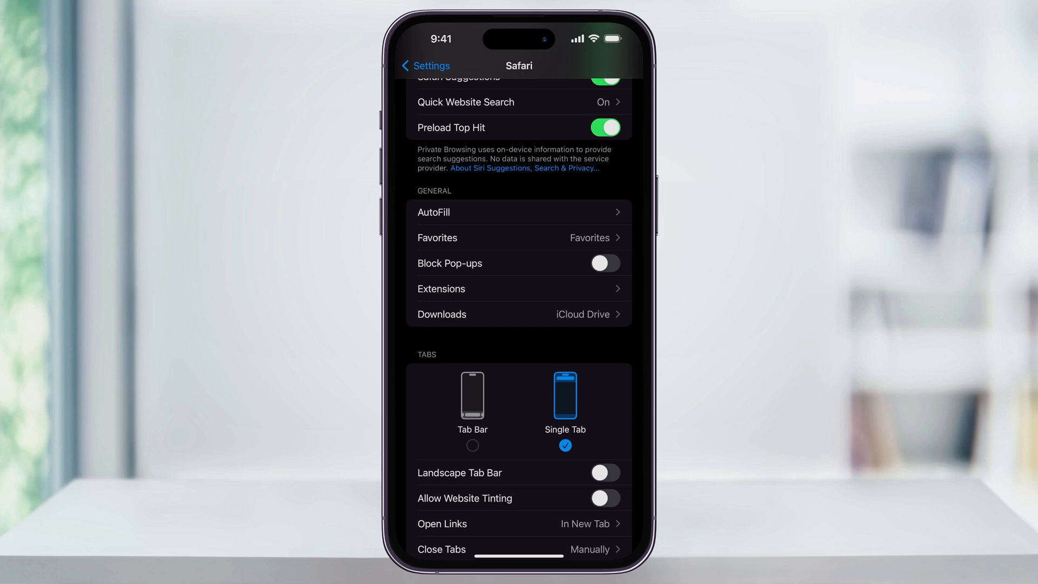
{"action": "left_click", "coordinate": [604, 263]}
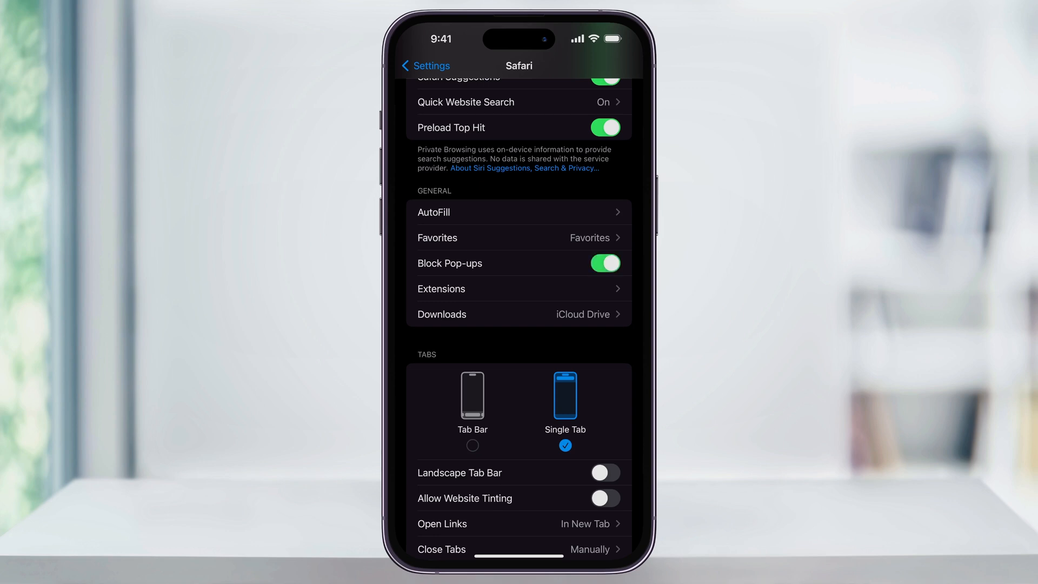